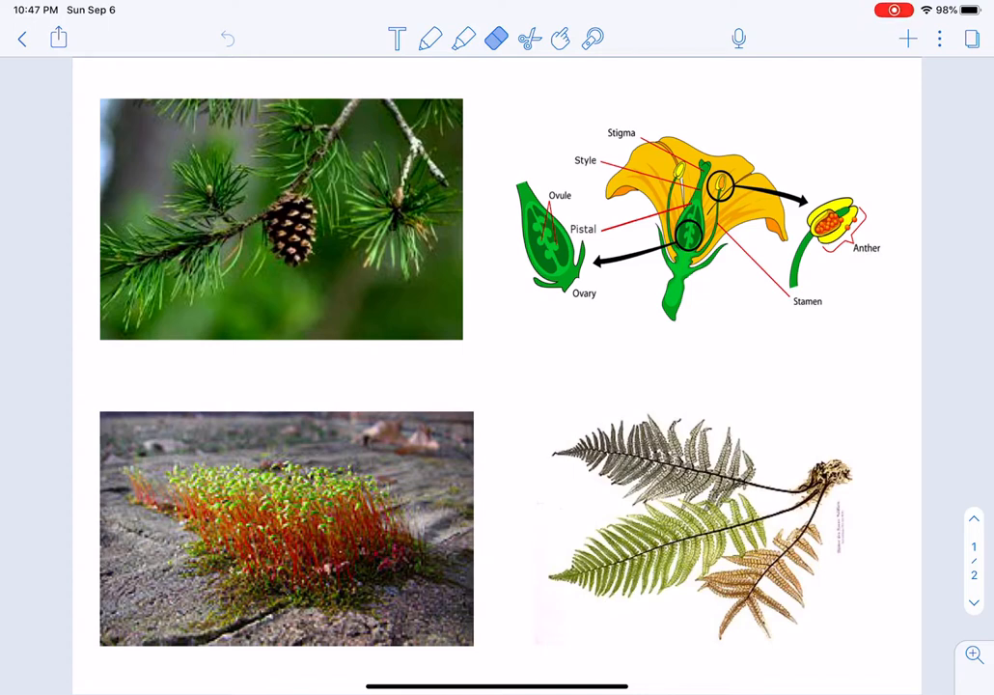
Label the pine photo Conifer in blue ink and circle the pine cone with a leader line
{"action": "scroll", "scroll_direction": "up", "scroll_amount": 3}
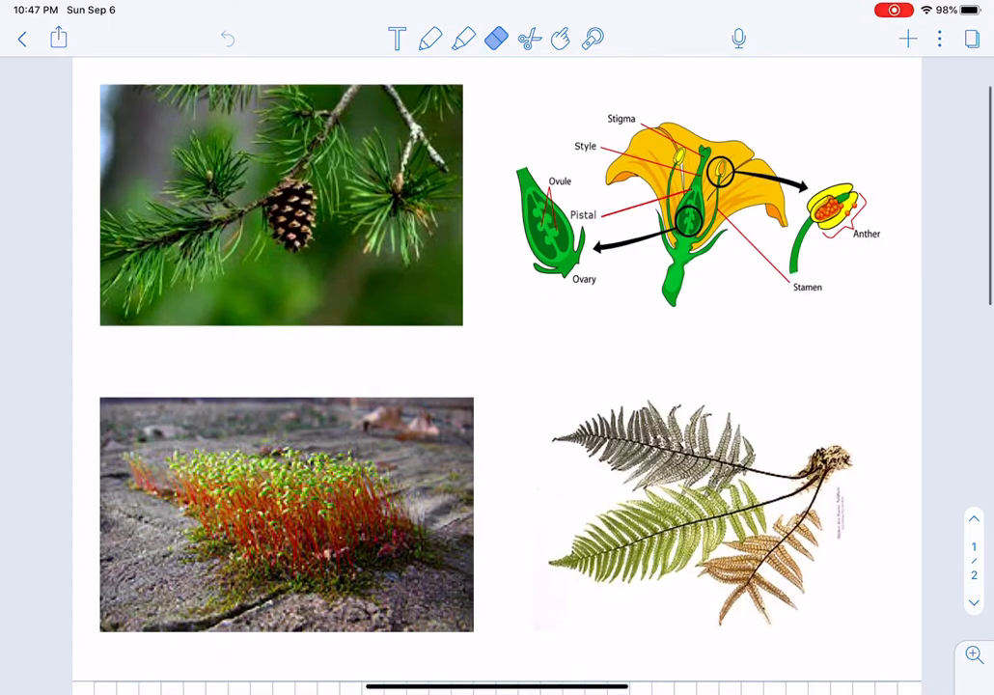
{"action": "left_click", "coordinate": [430, 39]}
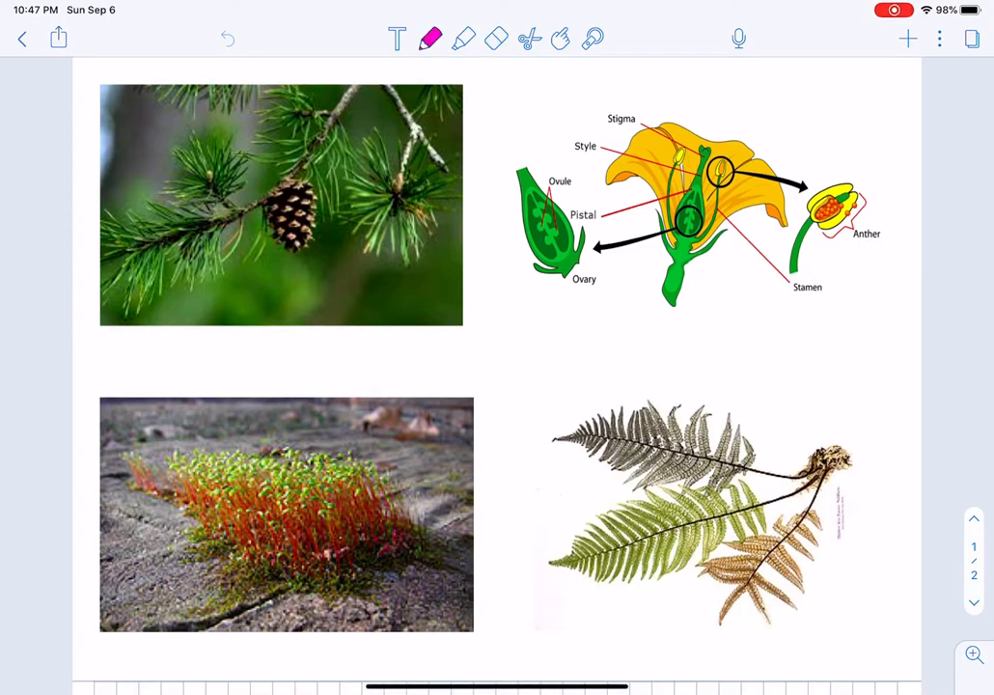
{"action": "left_click", "coordinate": [430, 39]}
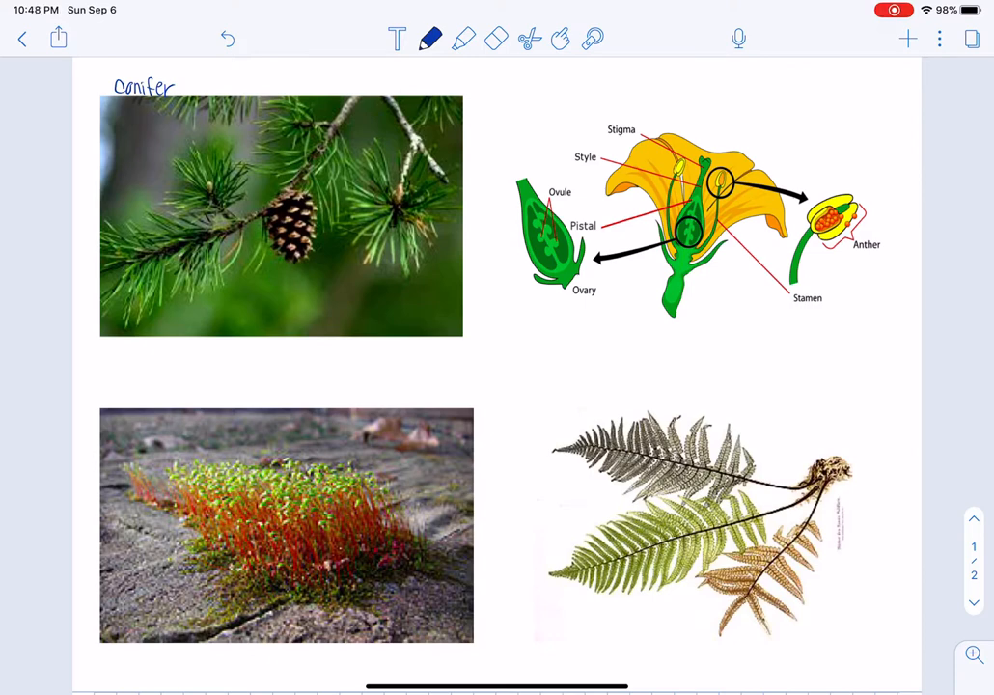
{"action": "left_click_drag", "start_coordinate": [343, 86], "coordinate": [299, 246]}
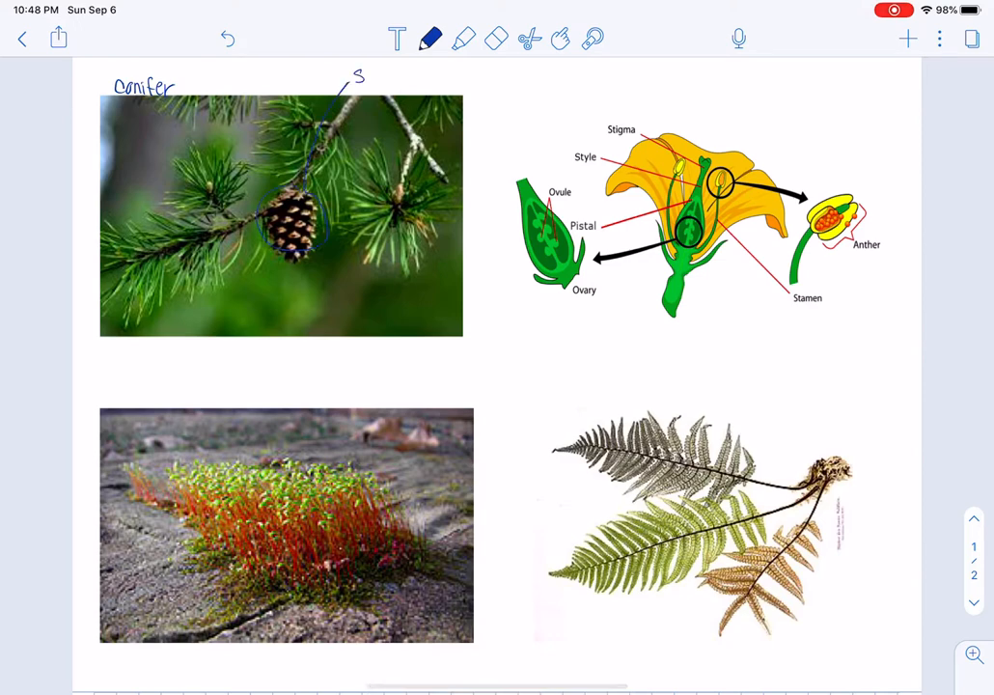
Handwrite the note seeds are uncovered beside the cone and begin the flowering heading
{"action": "type", "text": "eeds"}
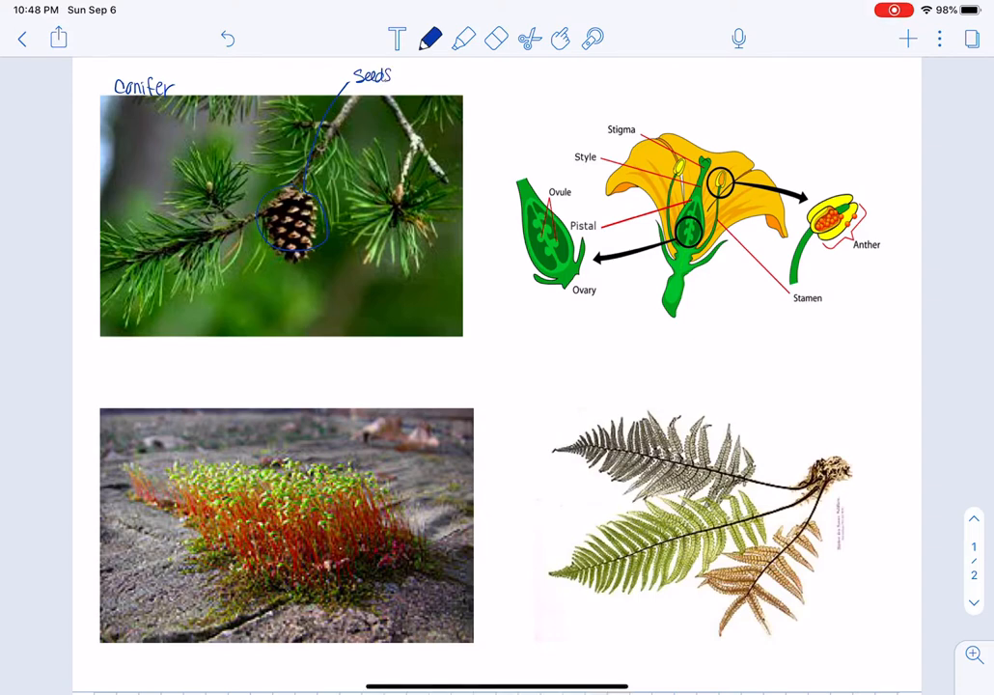
{"action": "left_click", "coordinate": [401, 76]}
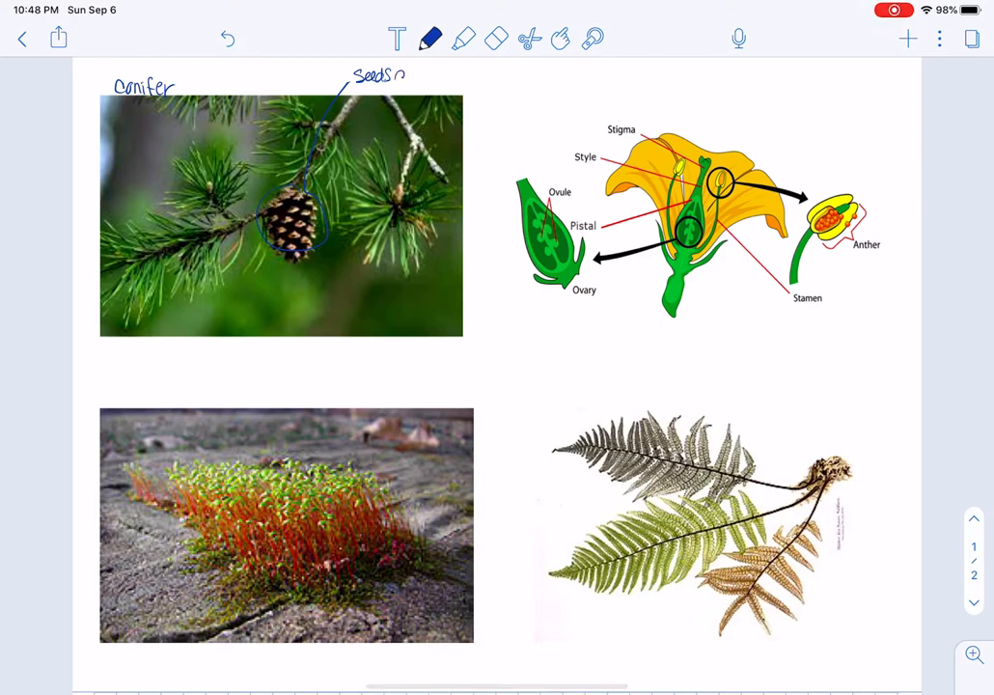
{"action": "type", "text": "are ur"}
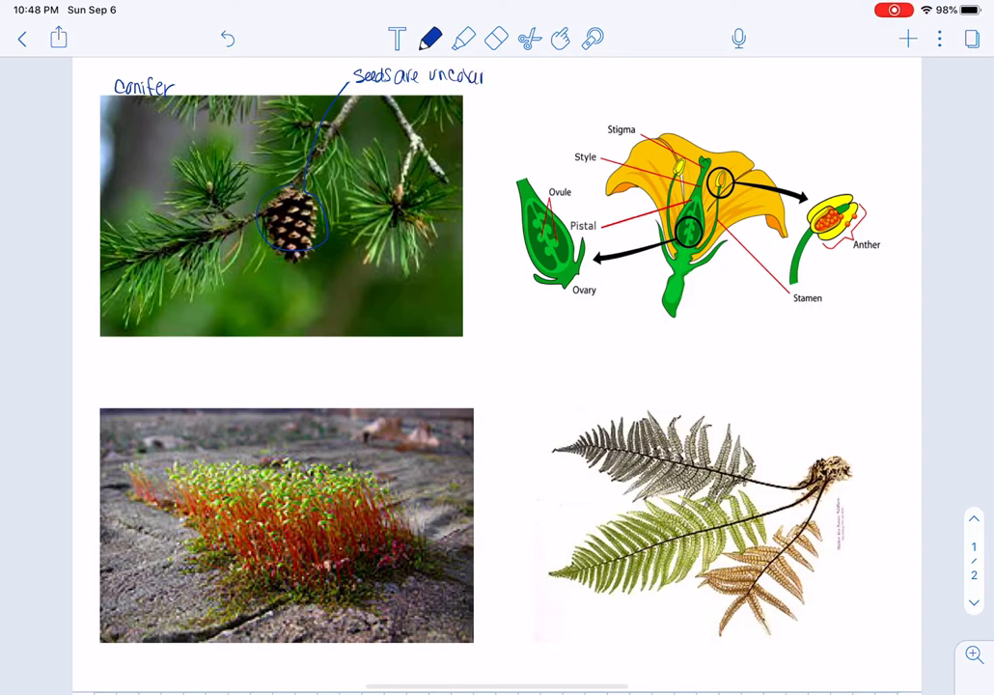
{"action": "type", "text": "ed"}
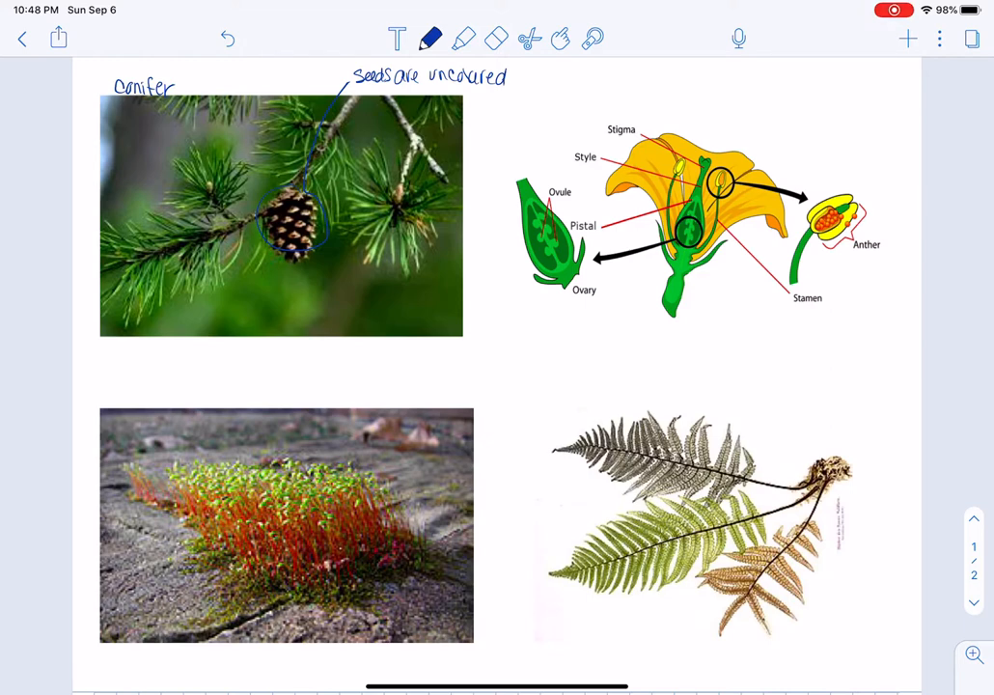
{"action": "type", "text": "flou"}
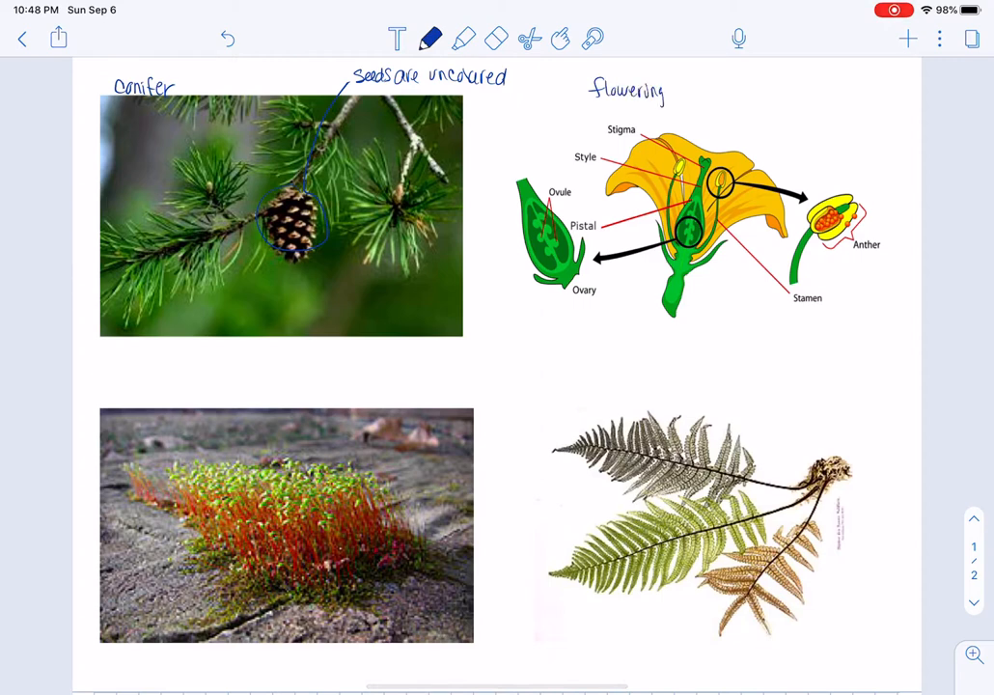
Finish the title flowering plant (angiosperm) and note Seeds covered beside the ovary
{"action": "type", "text": "plant"}
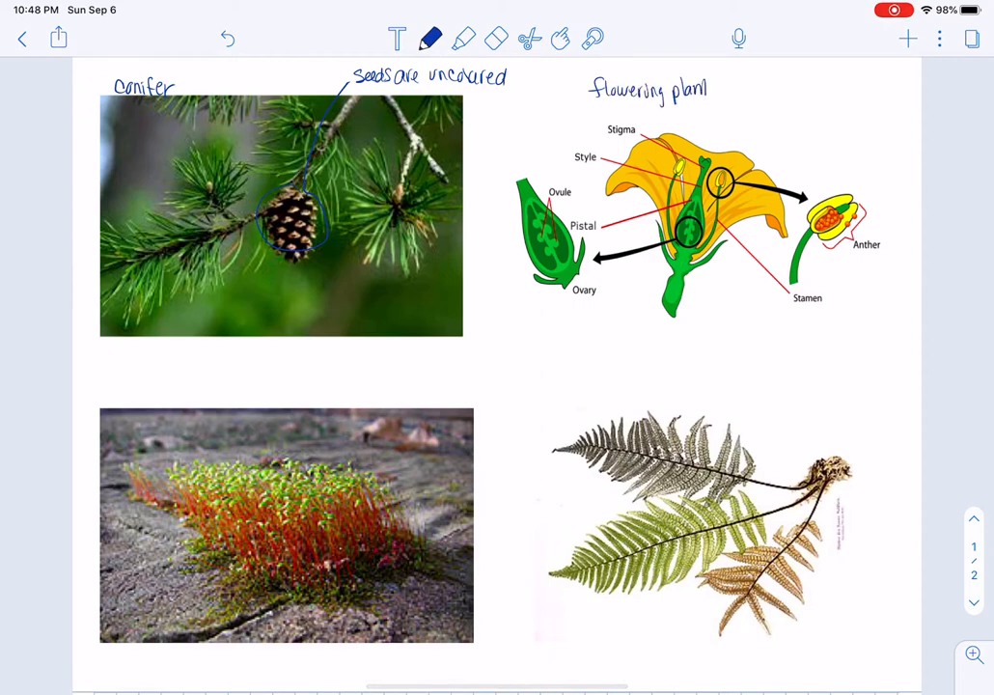
{"action": "type", "text": "(a"}
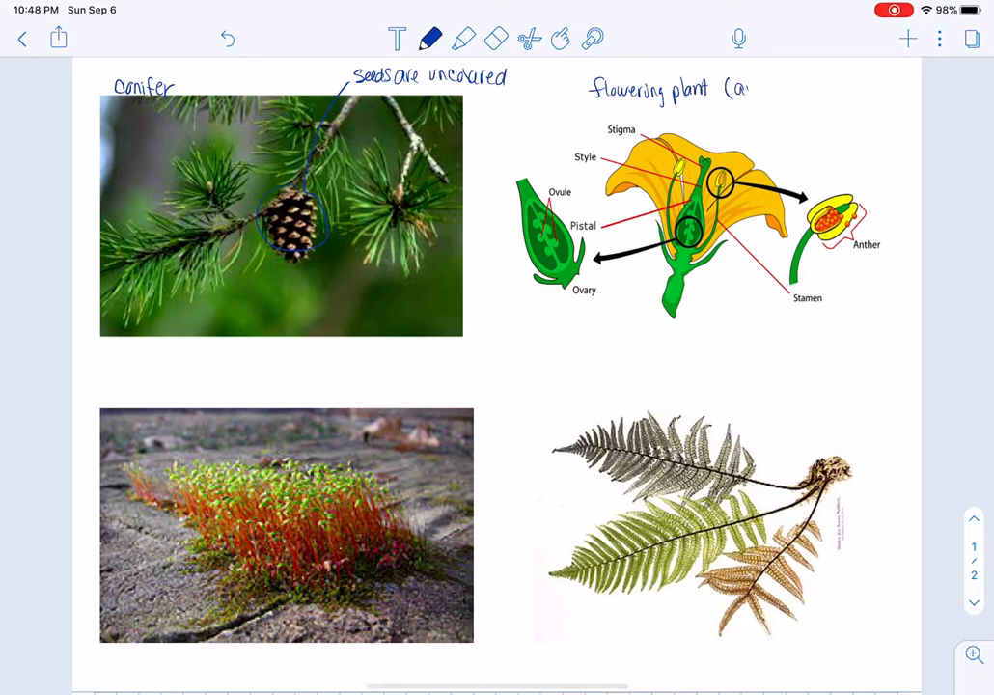
{"action": "type", "text": "ngios"}
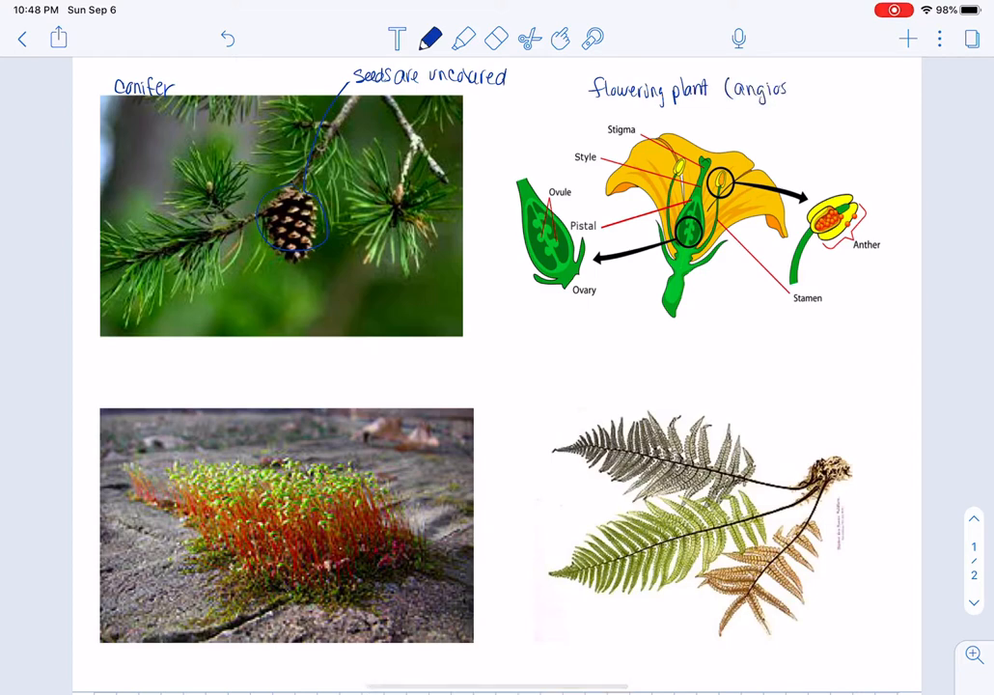
{"action": "type", "text": "sperm"}
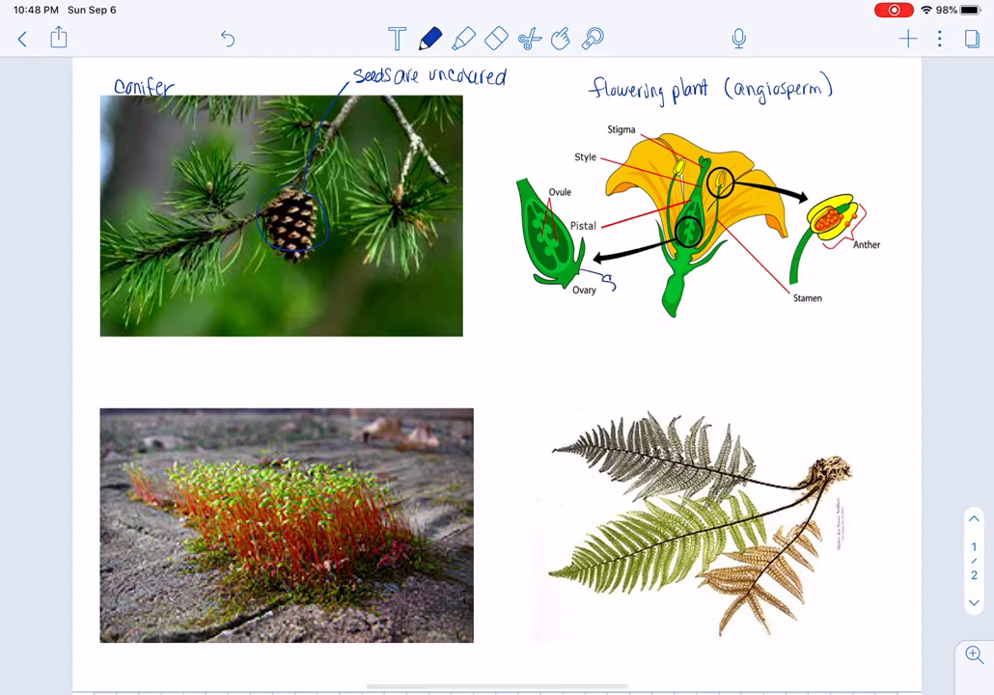
{"action": "type", "text": "Seeds"}
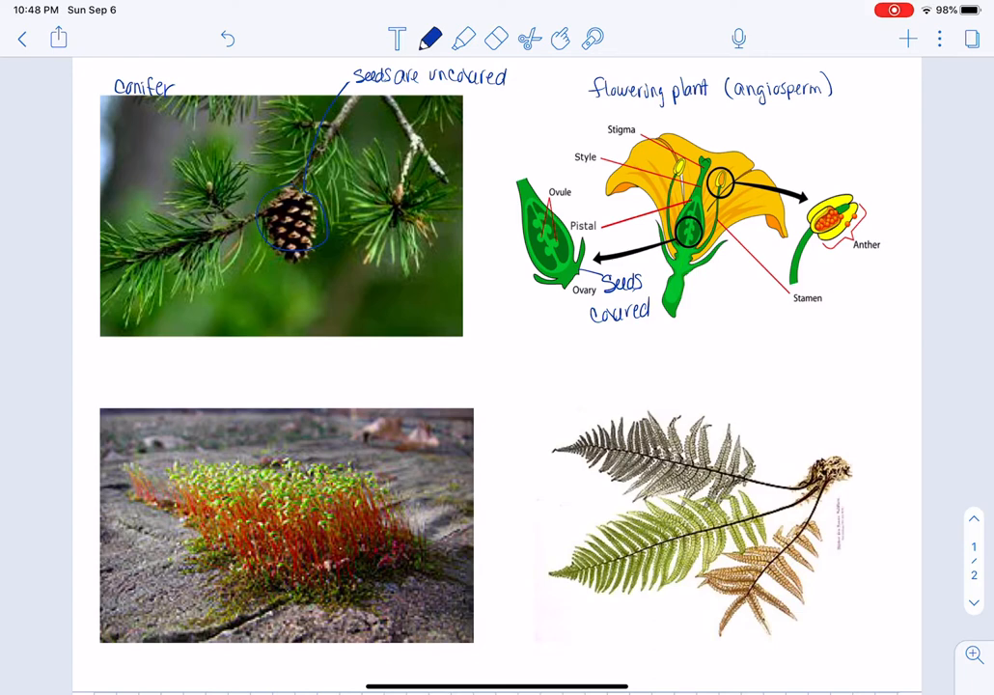
Label the moss photo moss and mark the circled moss tips Spores
{"action": "scroll", "scroll_direction": "down", "scroll_amount": 3}
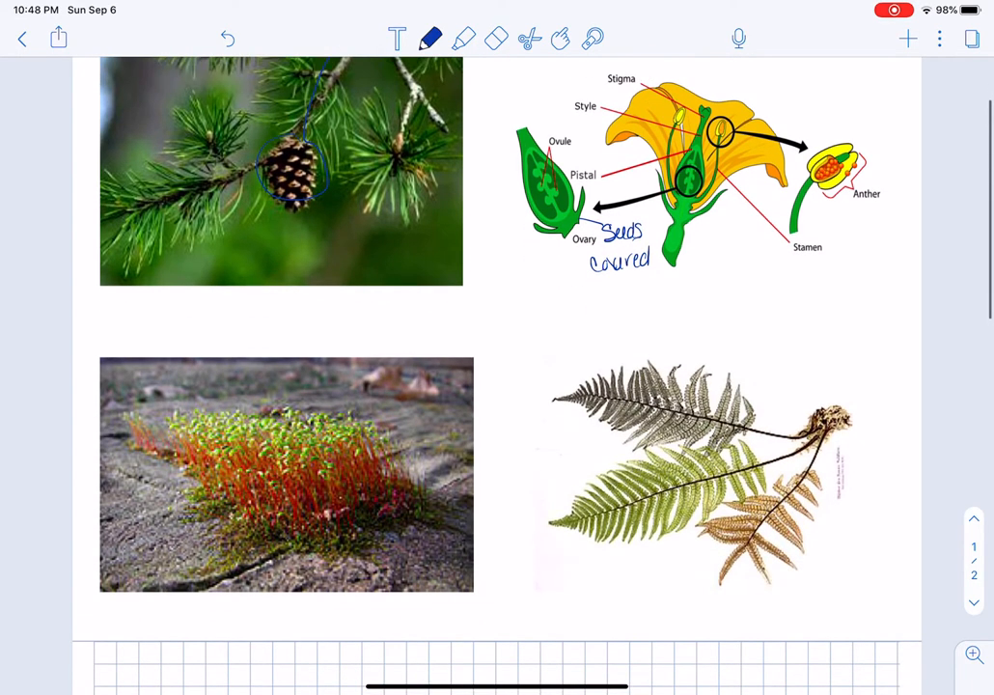
{"action": "scroll", "scroll_direction": "up", "scroll_amount": 3}
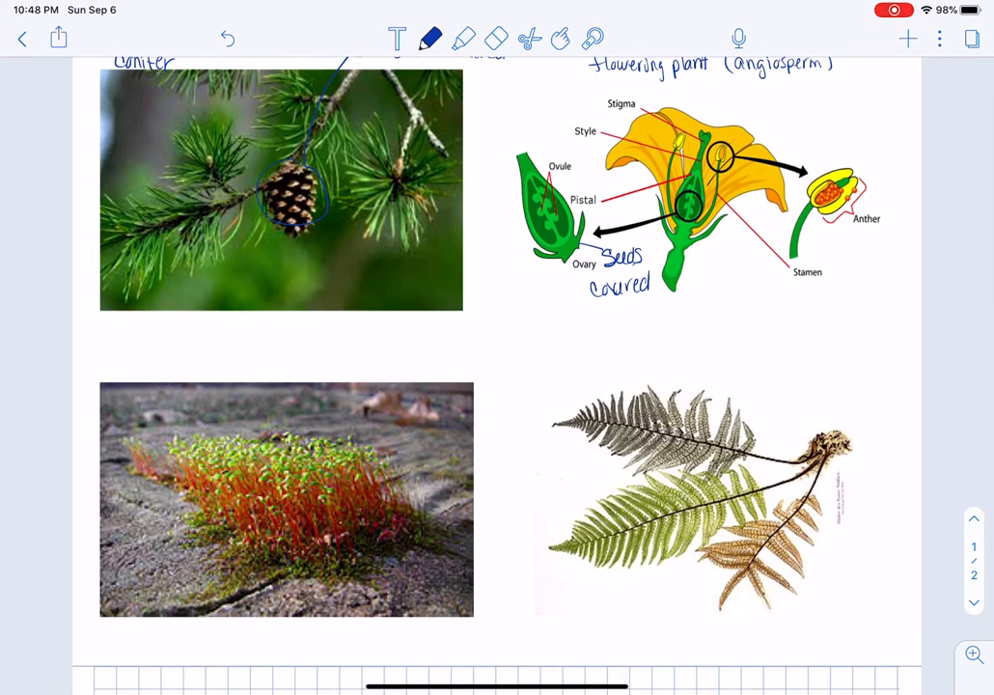
{"action": "type", "text": "moss"}
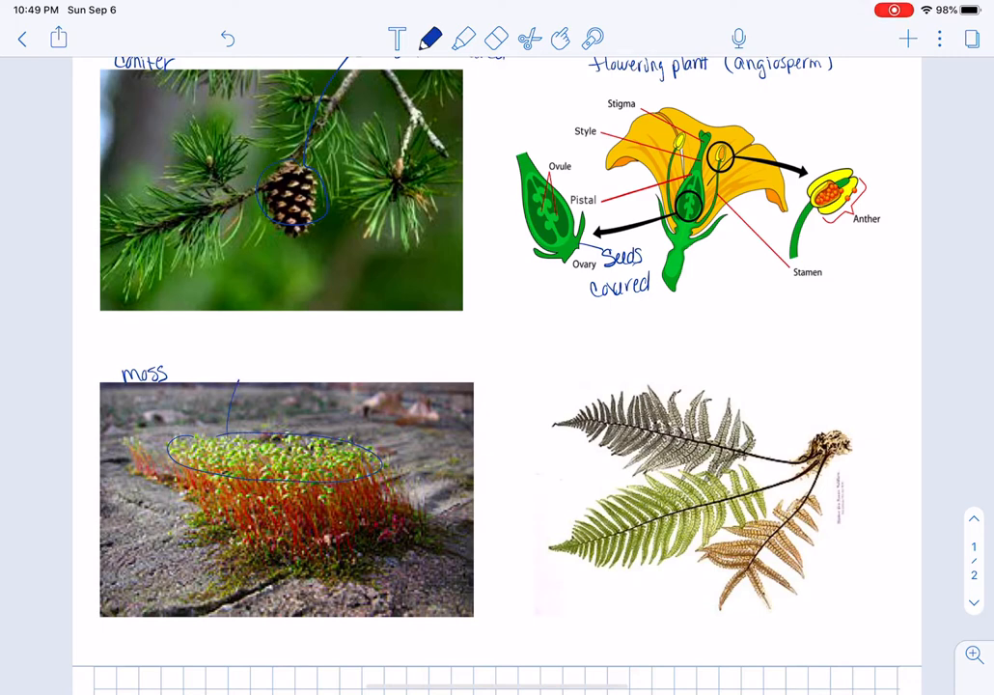
{"action": "type", "text": "Spores"}
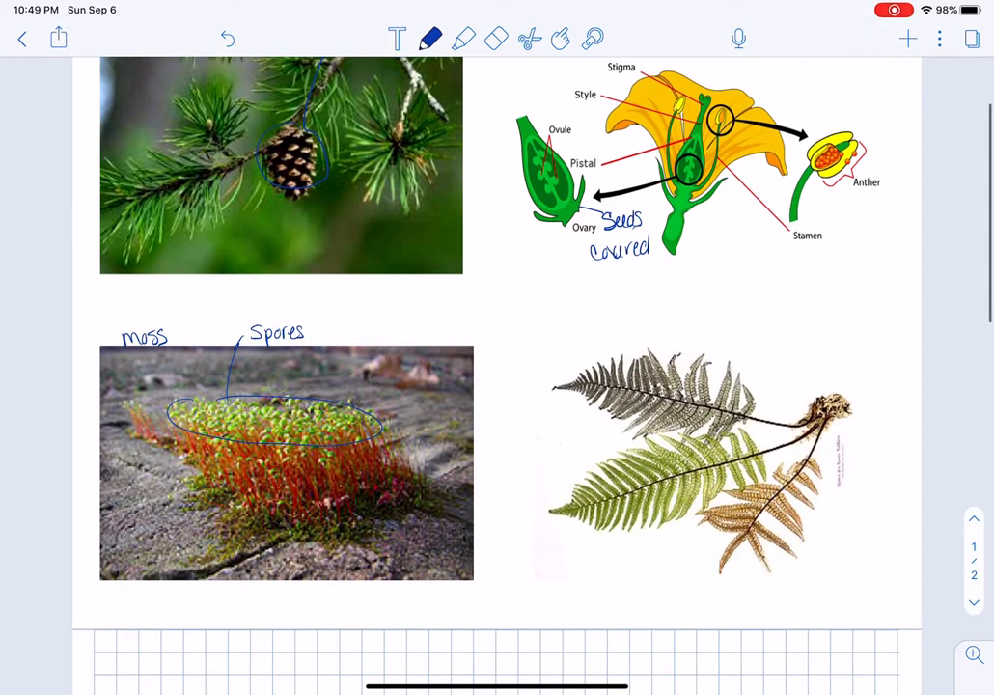
Label the fern photo ferns and circle the frond tips with a Spores leader
{"action": "type", "text": "fe"}
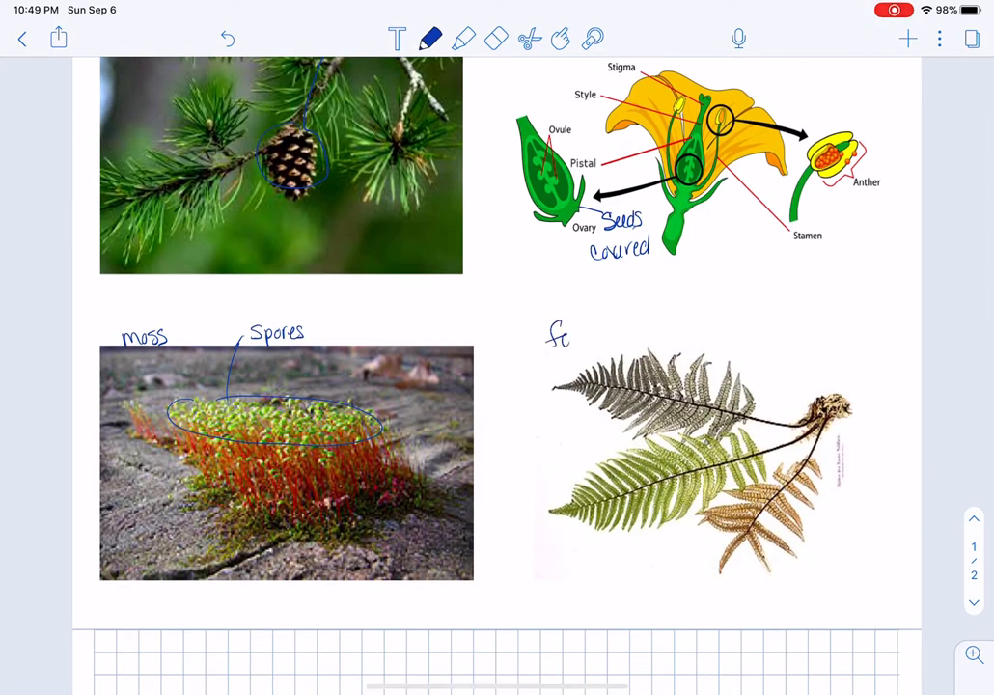
{"action": "type", "text": "ferns"}
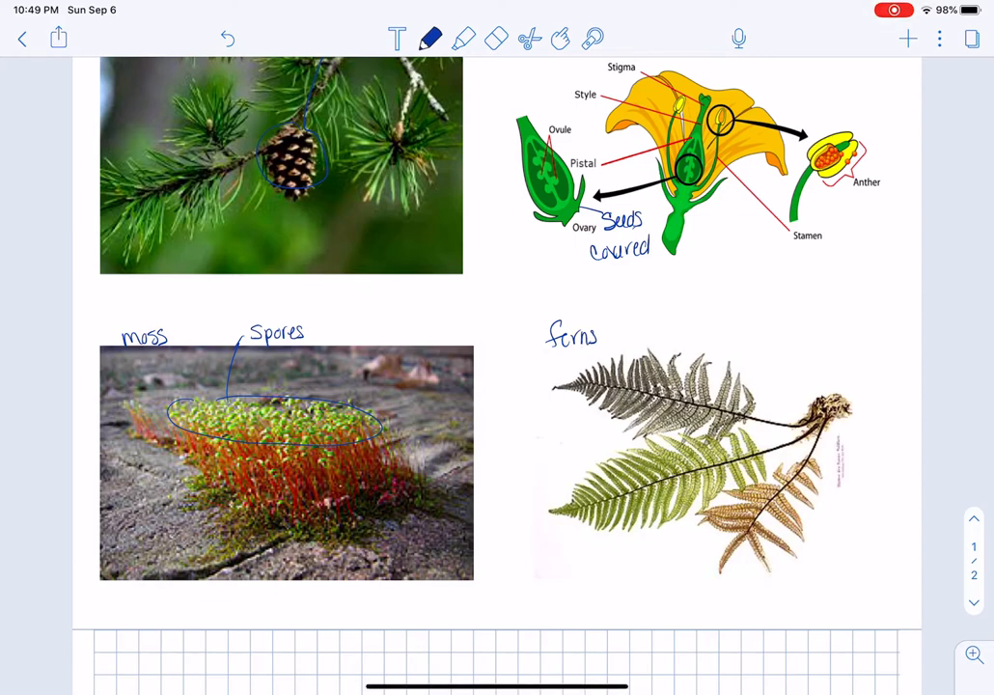
{"action": "left_click_drag", "start_coordinate": [627, 376], "coordinate": [675, 371]}
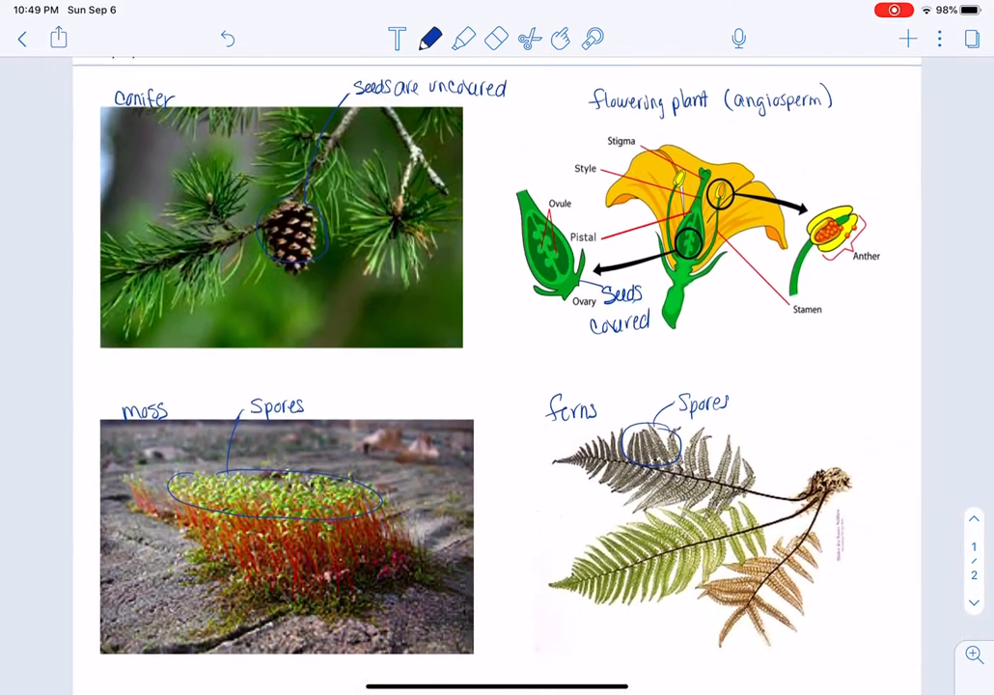
Mark the fern rhizome root system and note rock no roots on the moss photo
{"action": "scroll", "scroll_direction": "up", "scroll_amount": 3}
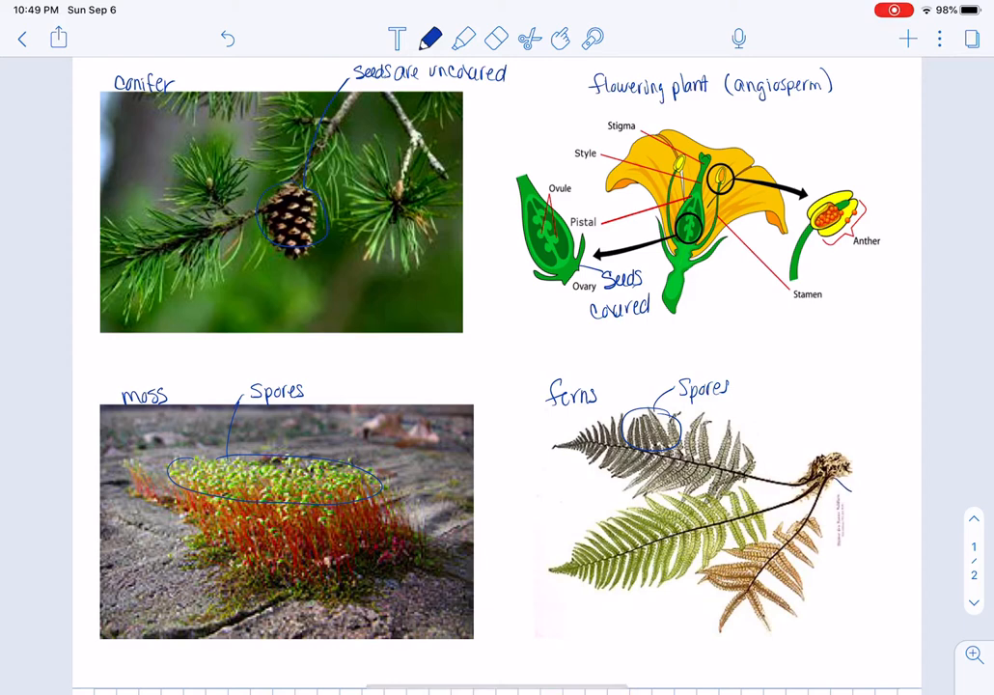
{"action": "left_click_drag", "start_coordinate": [830, 430], "coordinate": [863, 492]}
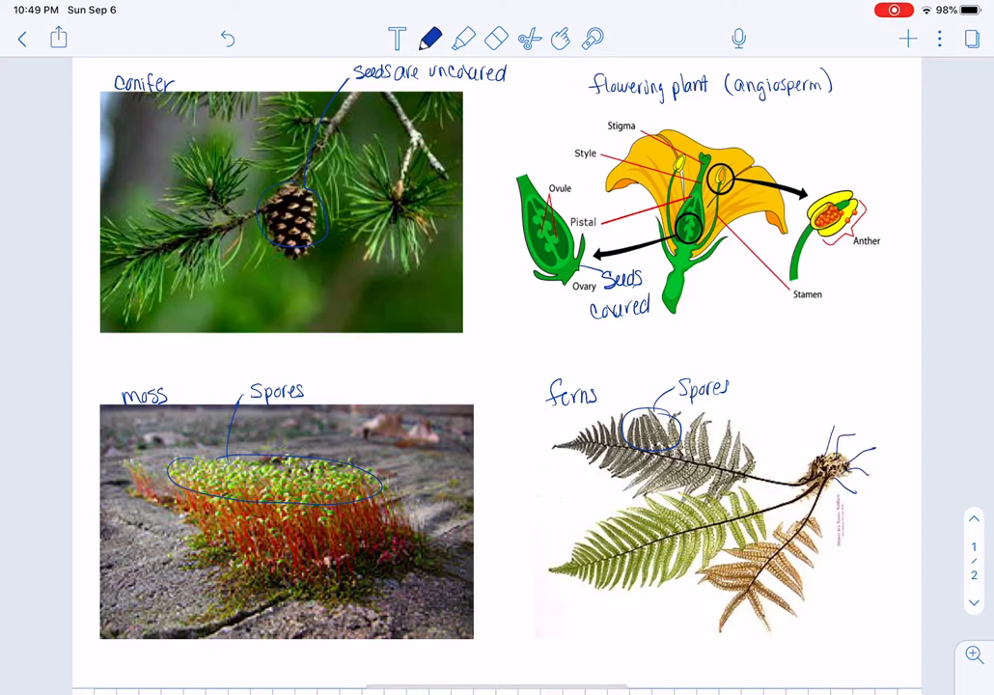
{"action": "type", "text": "root system"}
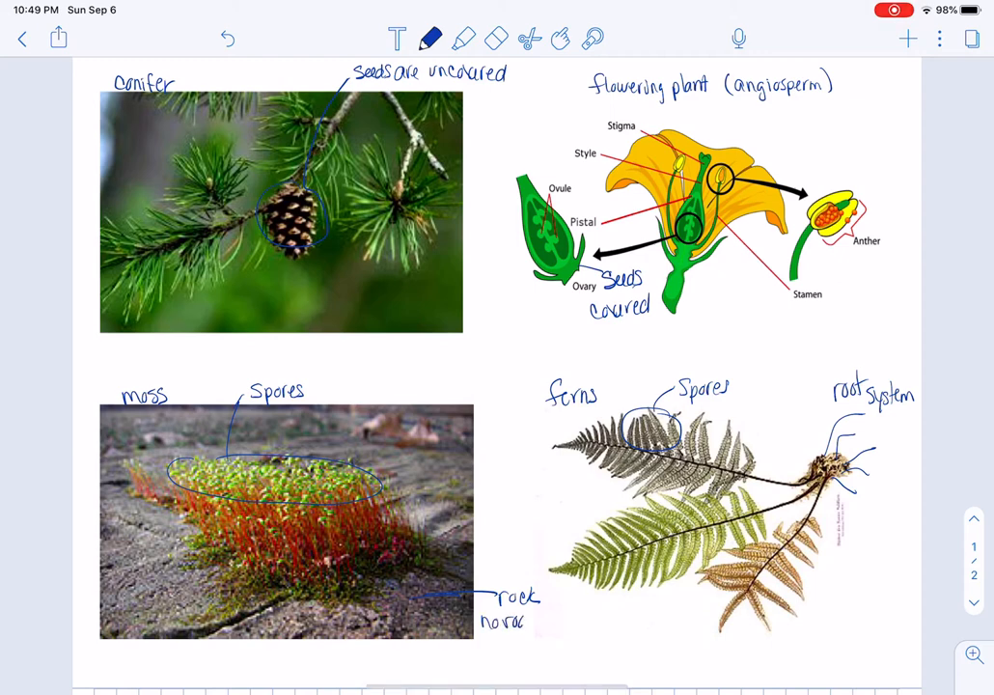
{"action": "type", "text": "roots"}
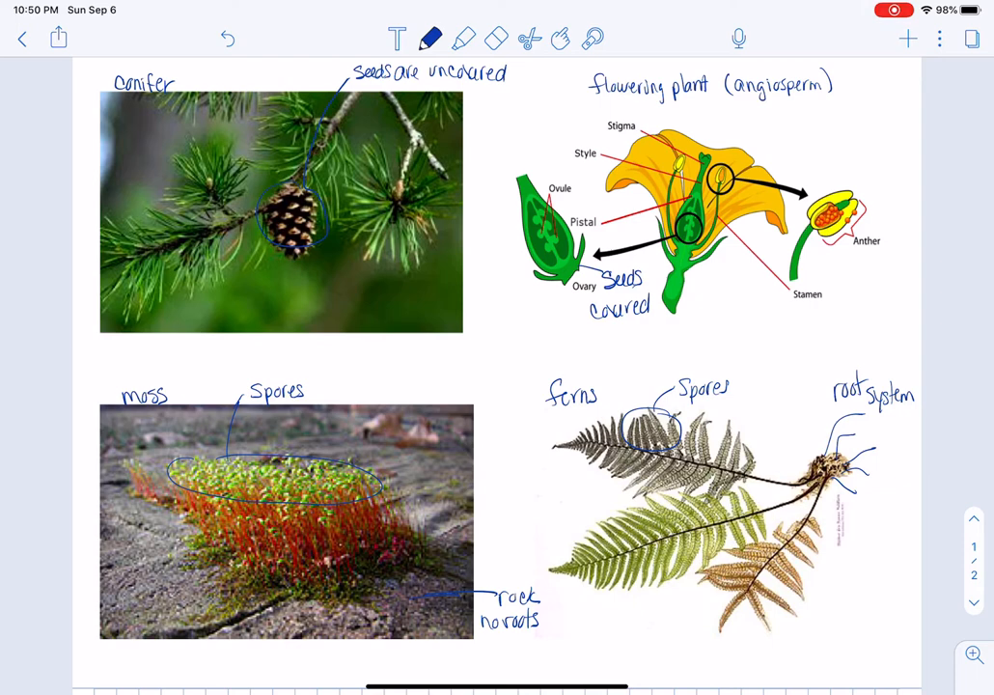
{"action": "left_click", "coordinate": [22, 39]}
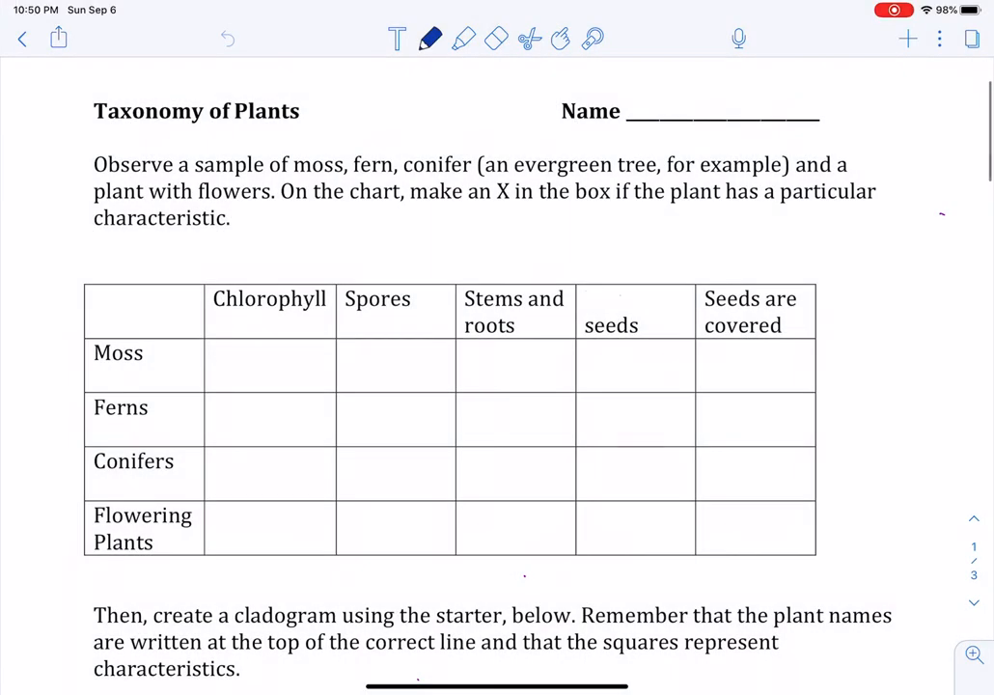
Mark an X under Chlorophyll for Moss, Ferns, Conifers and Flowering Plants on the handout
{"action": "scroll", "scroll_direction": "up", "scroll_amount": 3}
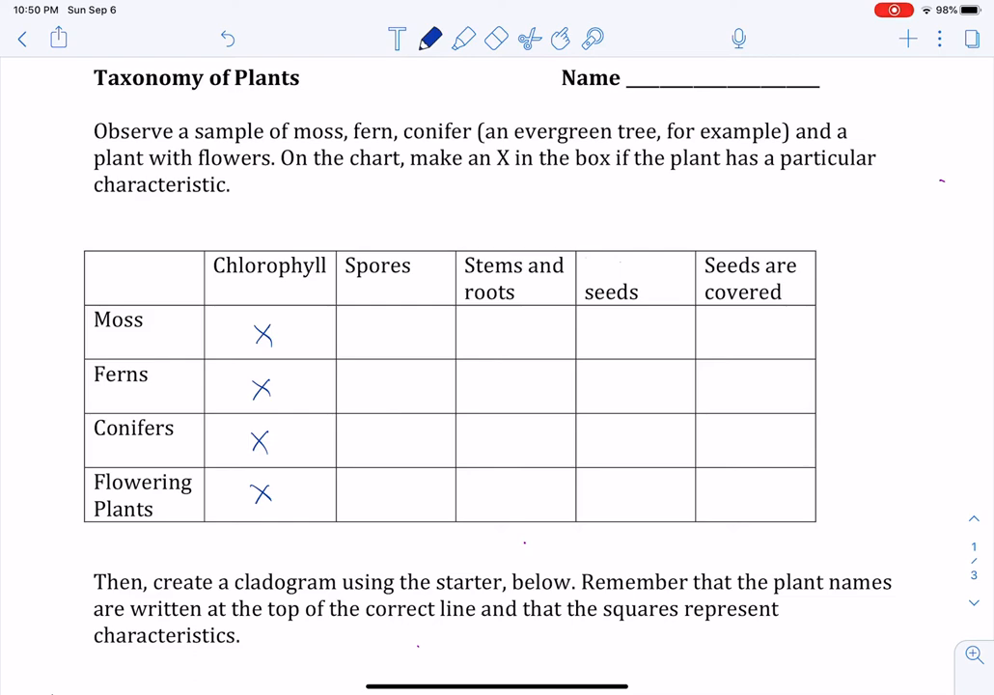
{"action": "scroll", "scroll_direction": "down", "scroll_amount": 3}
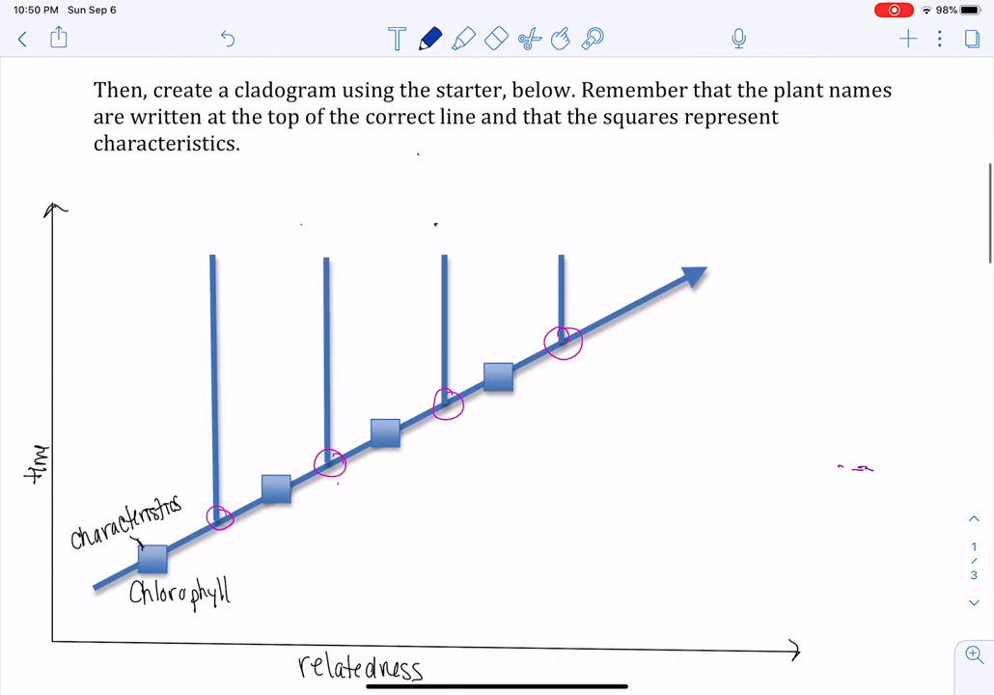
Write plants with an arrow atop the cladogram and tick below each characteristic square
{"action": "scroll", "scroll_direction": "down", "scroll_amount": 3}
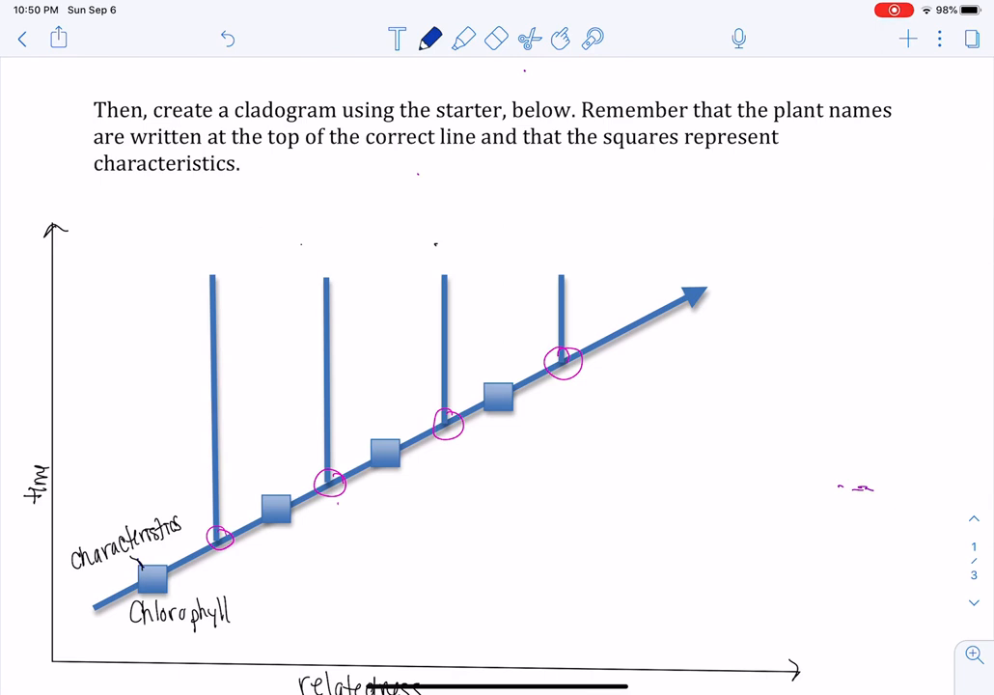
{"action": "type", "text": "pl"}
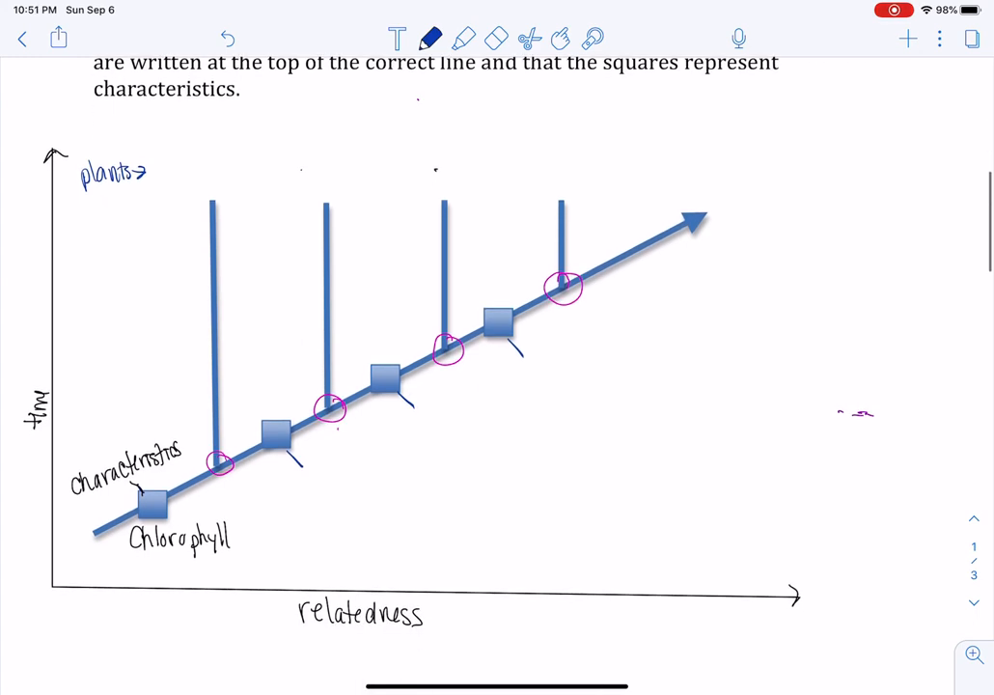
{"action": "scroll", "scroll_direction": "down", "scroll_amount": 3}
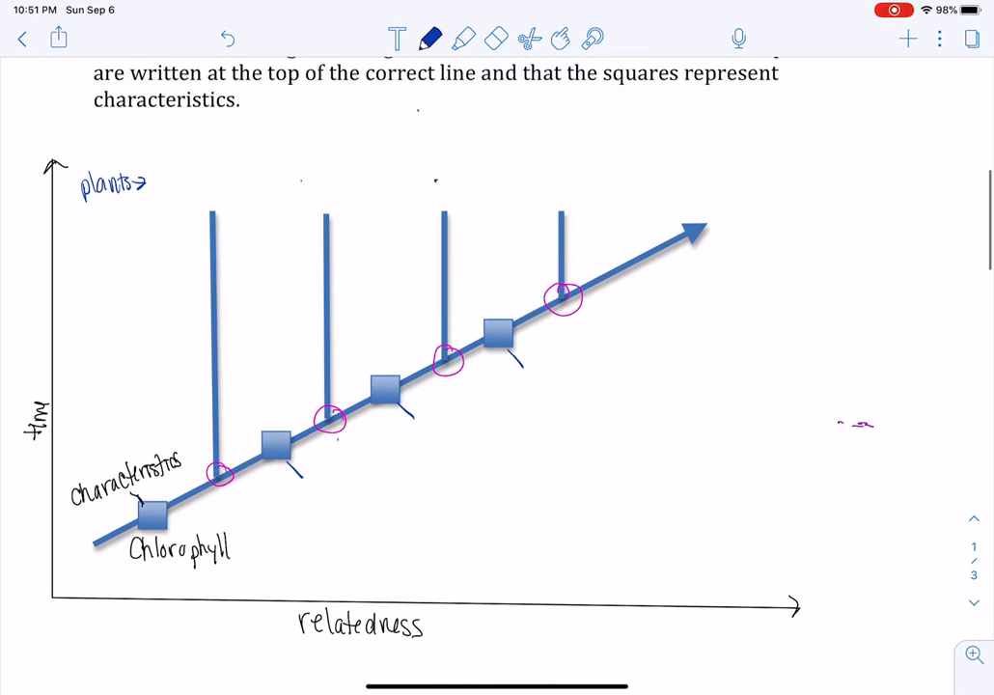